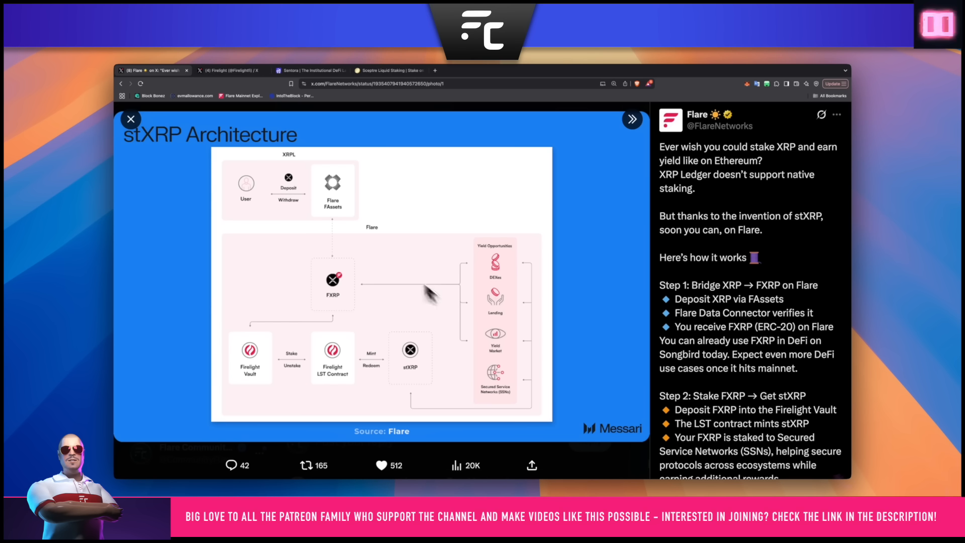
pyautogui.moveTo(280, 191)
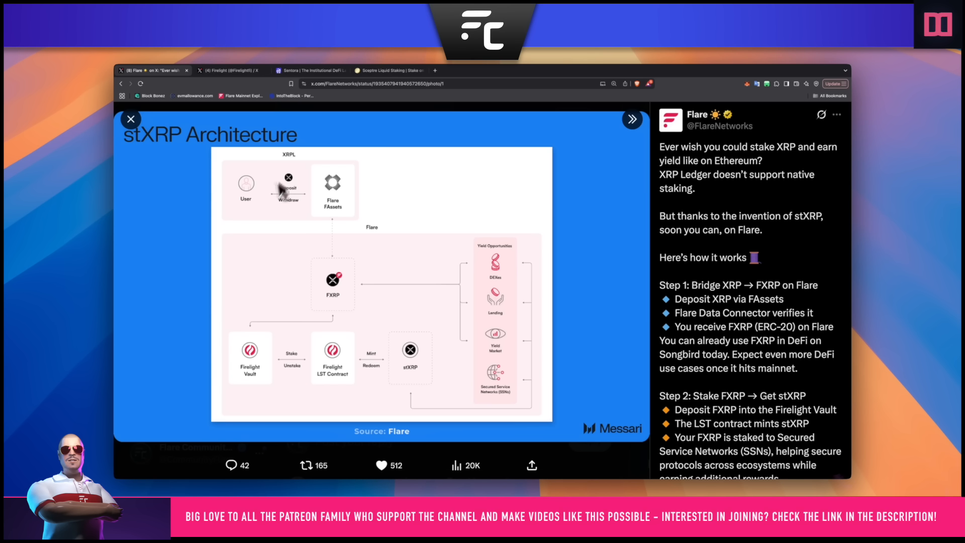
pyautogui.moveTo(338, 206)
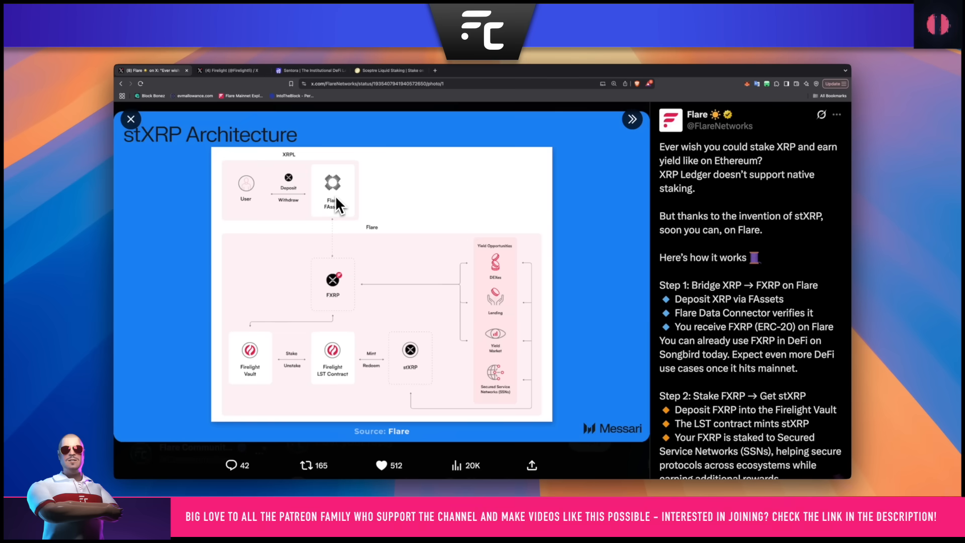
pyautogui.moveTo(345, 206)
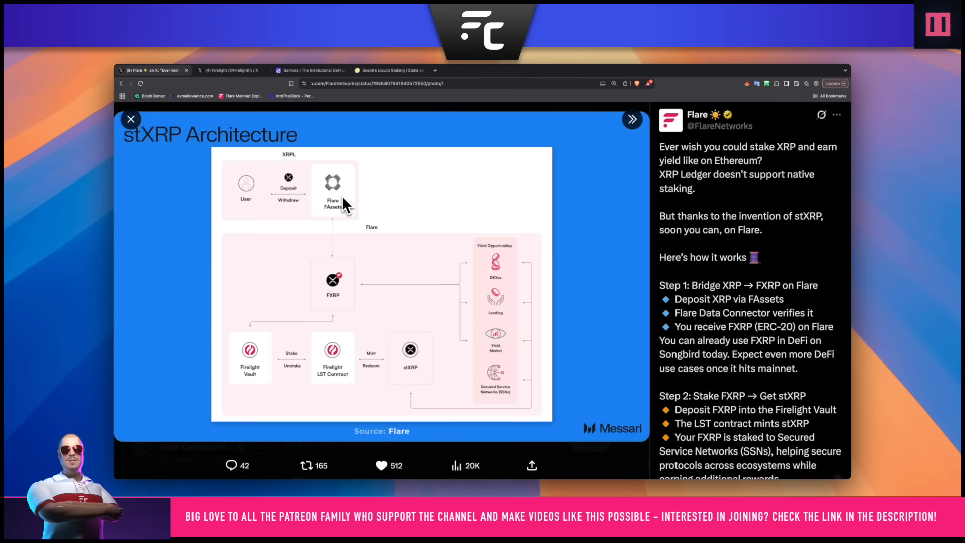
pyautogui.moveTo(718, 283)
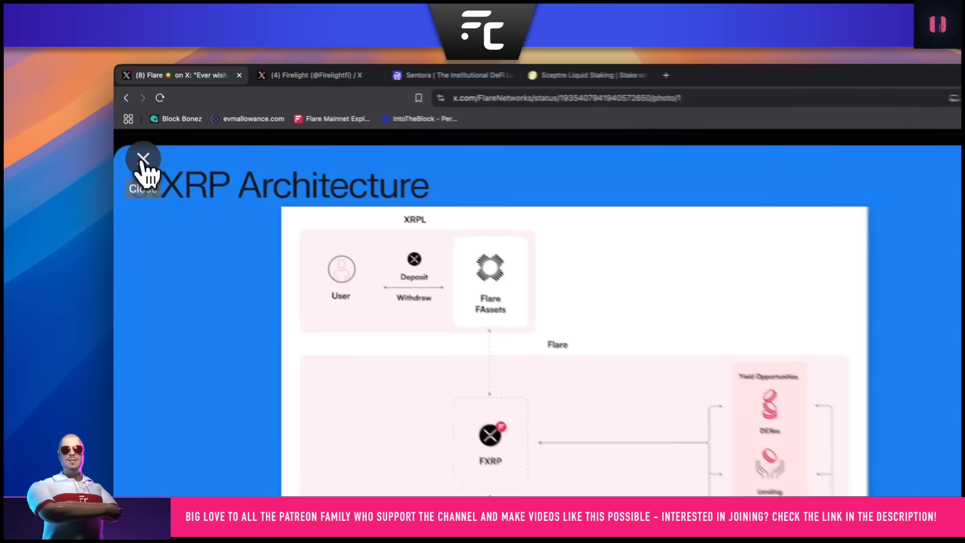
# - Close the architecture diagram viewer and highlight the word stXRP in Flare's post
pyautogui.click(143, 159)
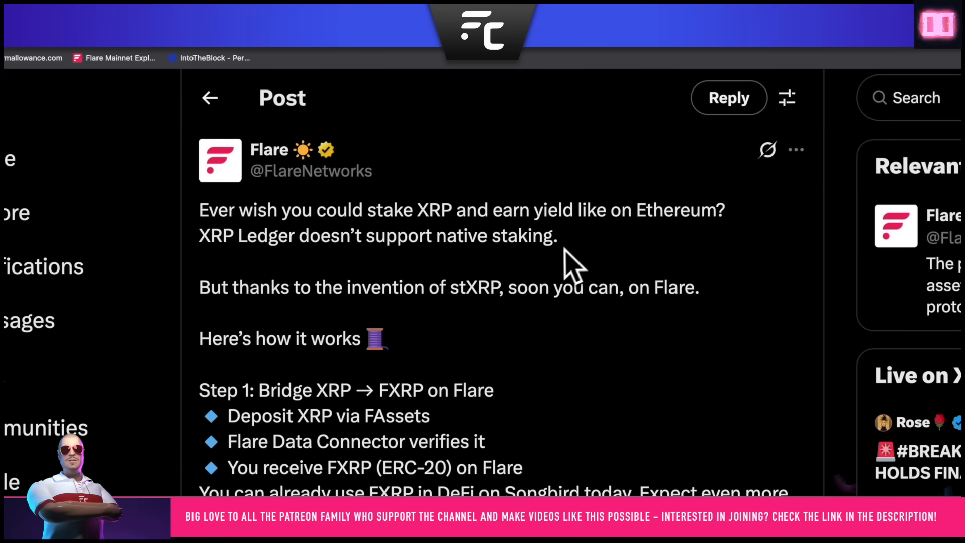
pyautogui.moveTo(454, 291)
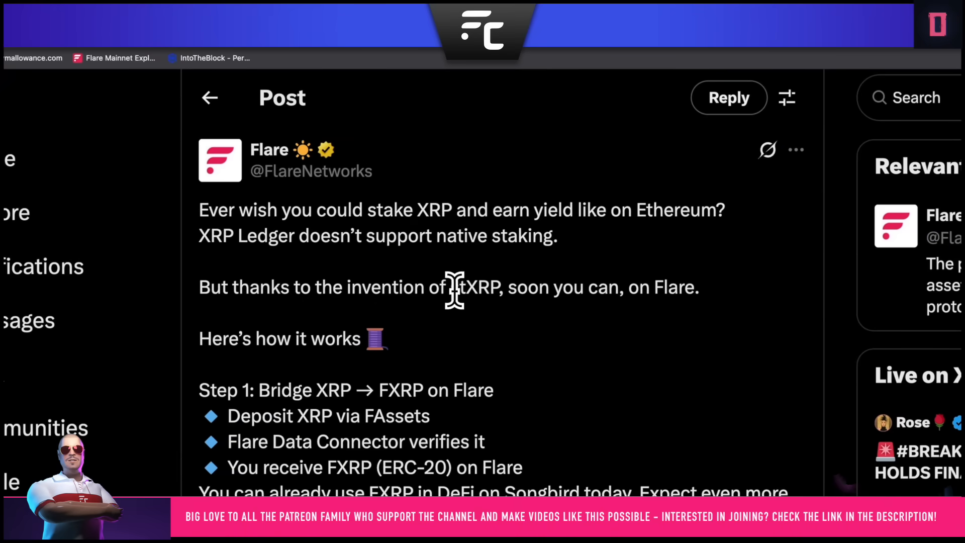
pyautogui.doubleClick(477, 286)
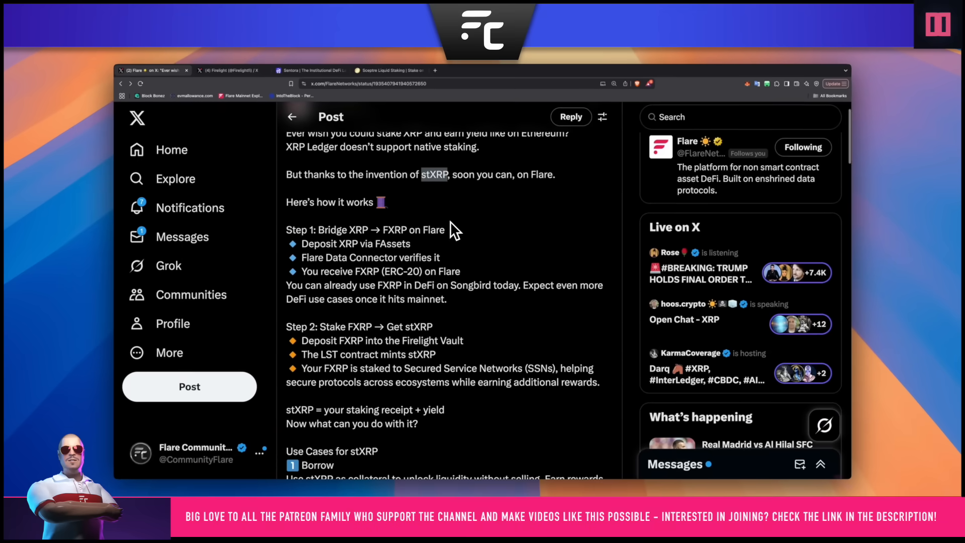
# - Scroll Flare's post down to the Step 1 bridging and Step 2 staking headings
pyautogui.scroll(-3)
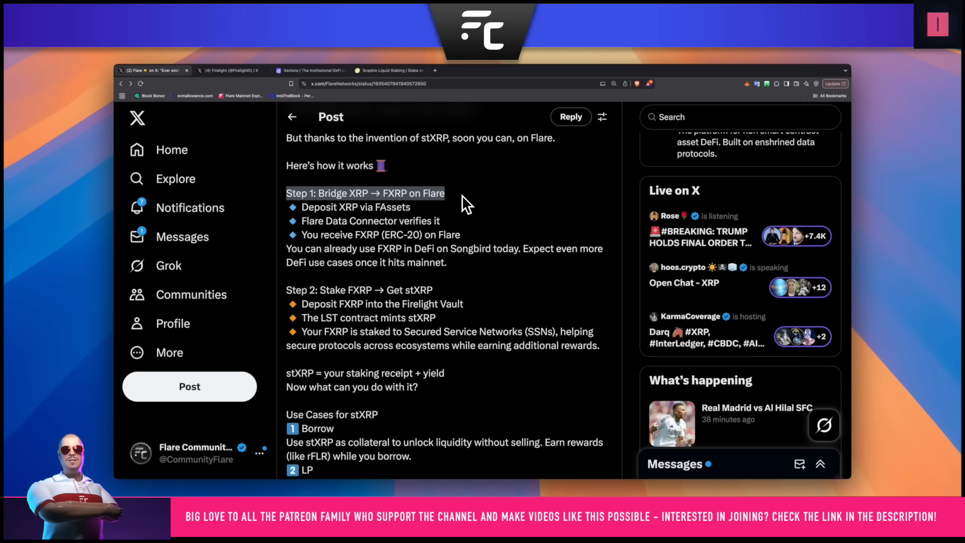
pyautogui.click(937, 24)
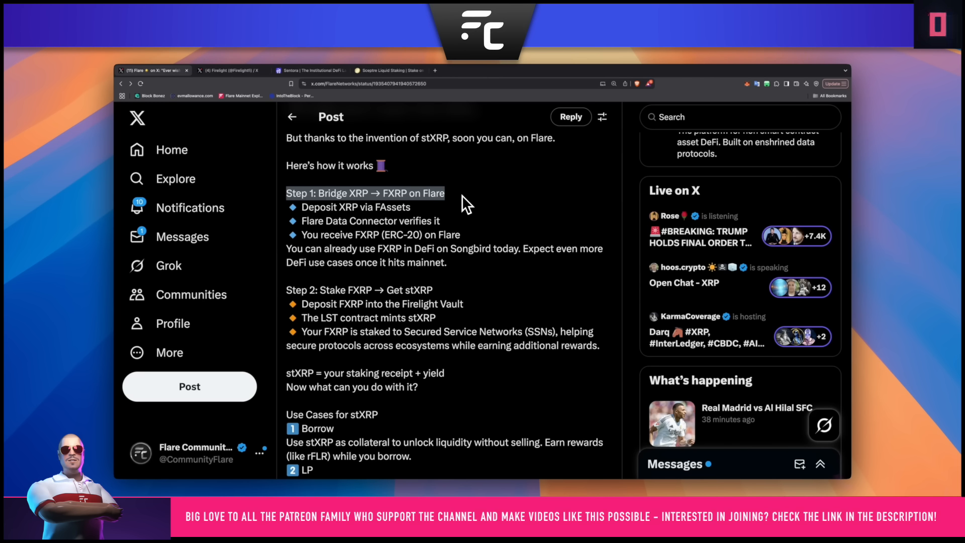
pyautogui.click(936, 25)
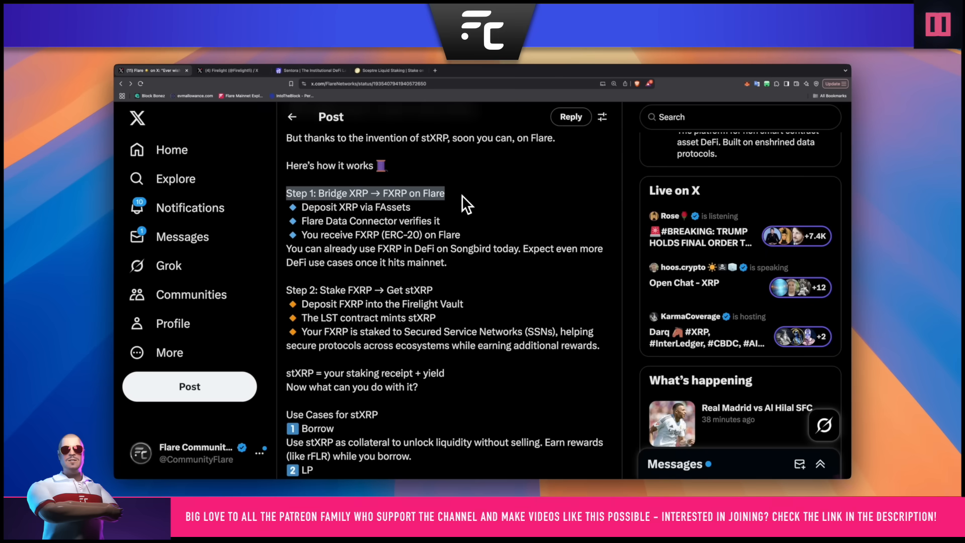
pyautogui.moveTo(301, 290)
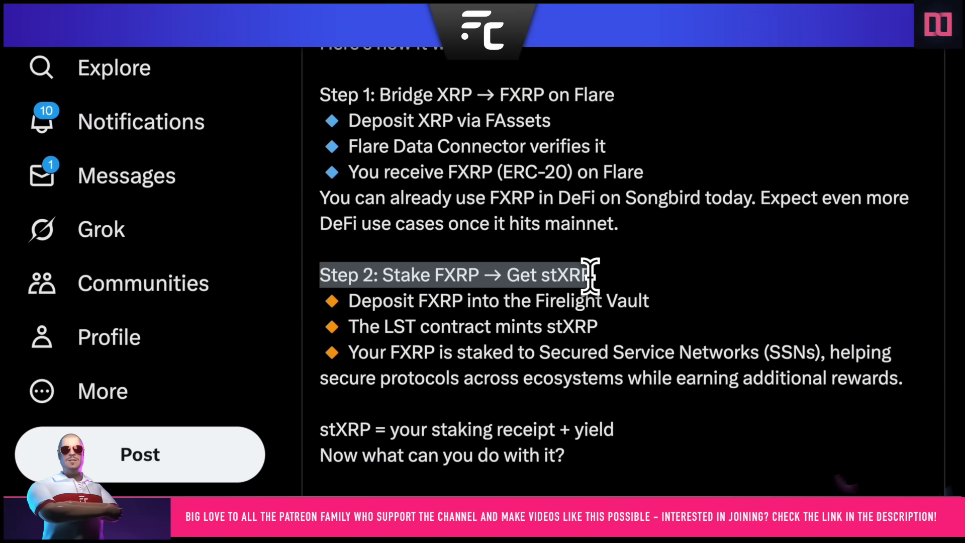
pyautogui.scroll(-3)
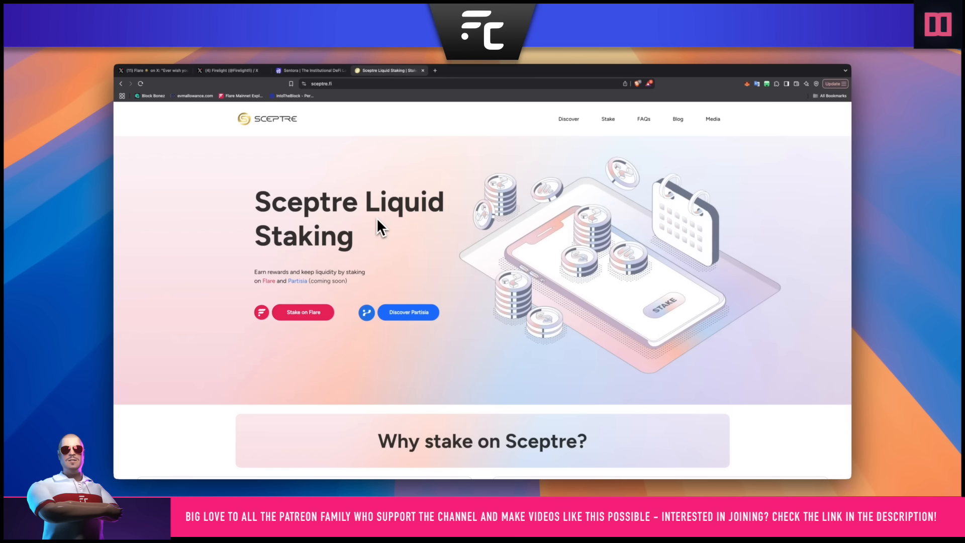
# - Scroll Sceptre to the 365-day sFLR exchange-rate chart, then return to the X thread
pyautogui.scroll(-3)
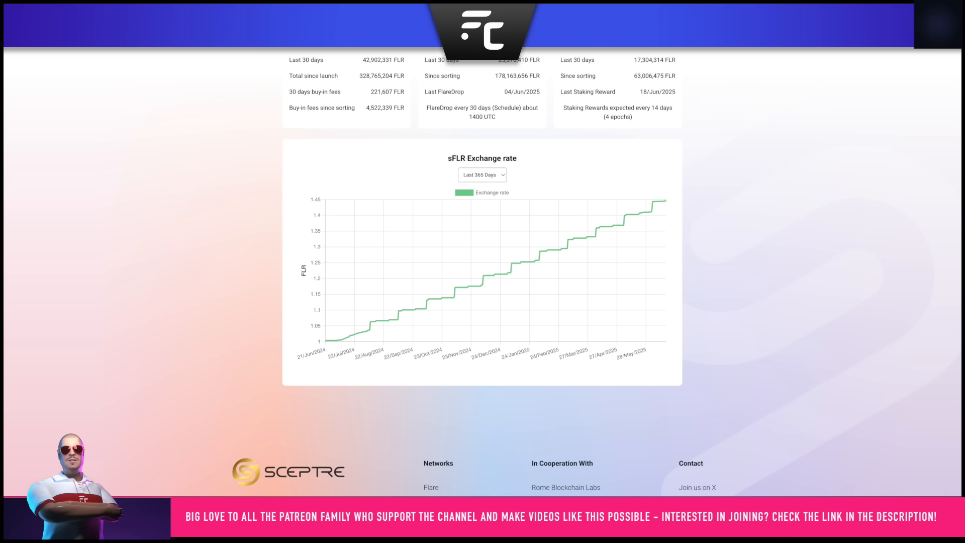
pyautogui.click(938, 24)
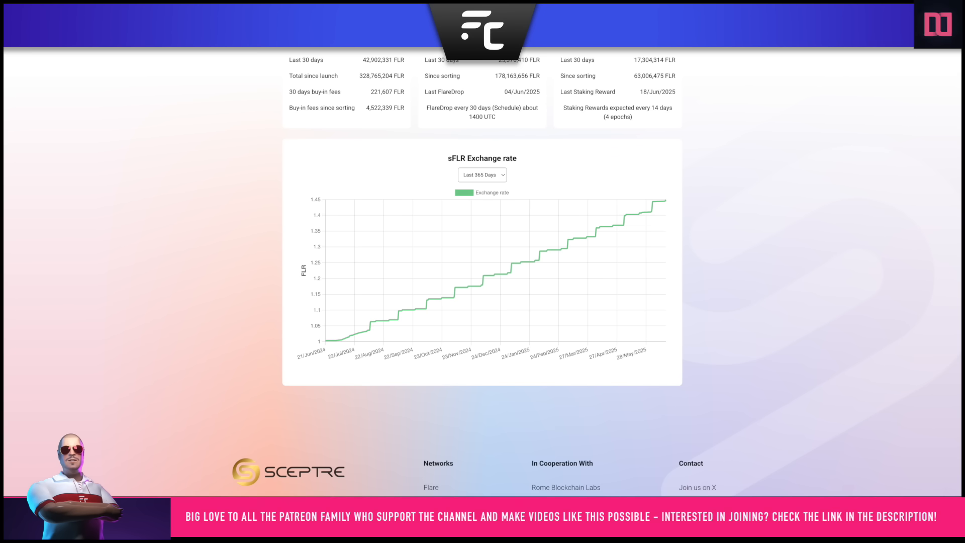
pyautogui.click(938, 24)
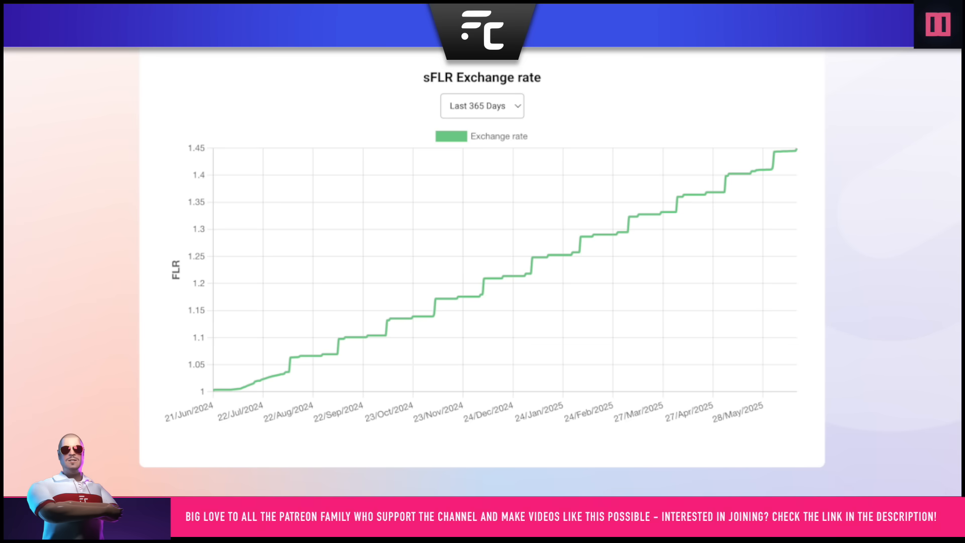
pyautogui.click(936, 25)
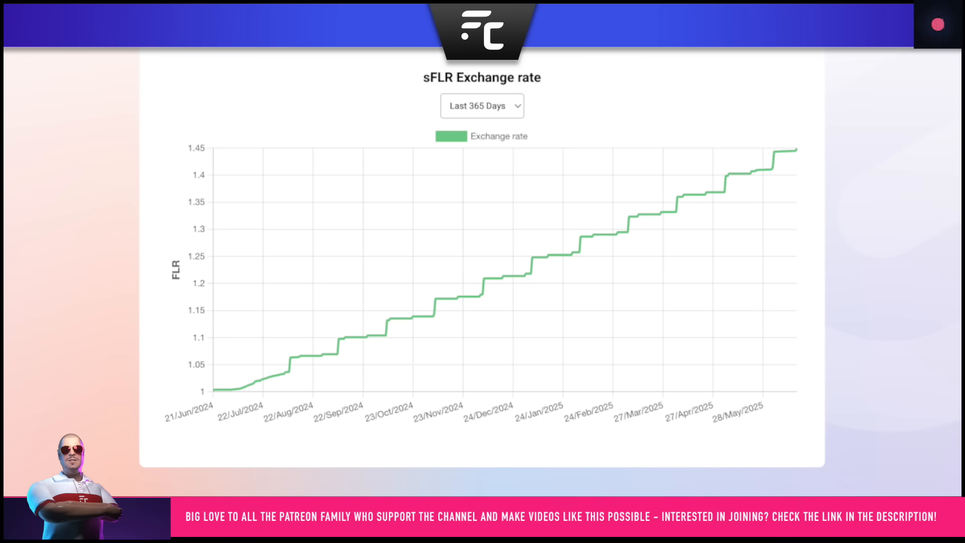
pyautogui.click(938, 25)
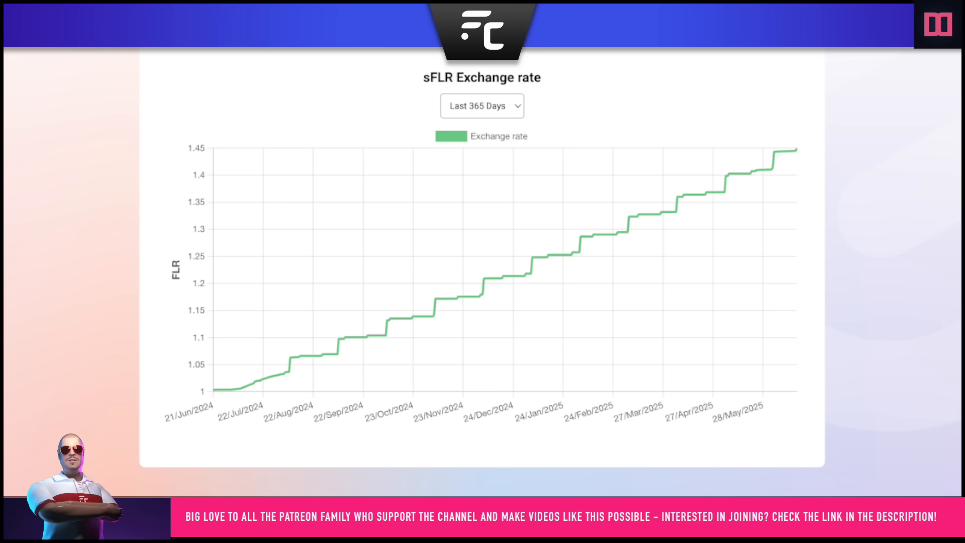
pyautogui.scroll(-3)
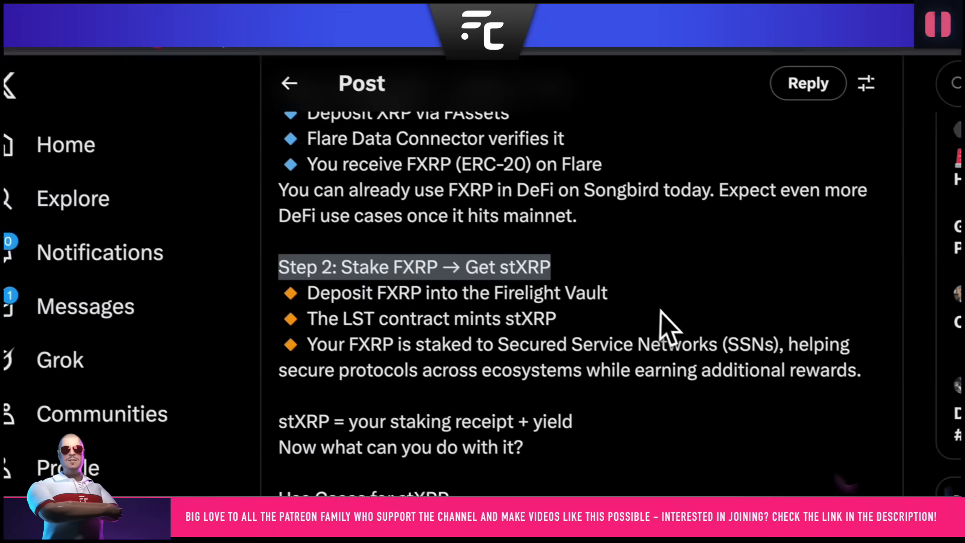
# - Scroll to the stXRP use cases (Borrow, LP, Leverage) and the flywheel section
pyautogui.scroll(-3)
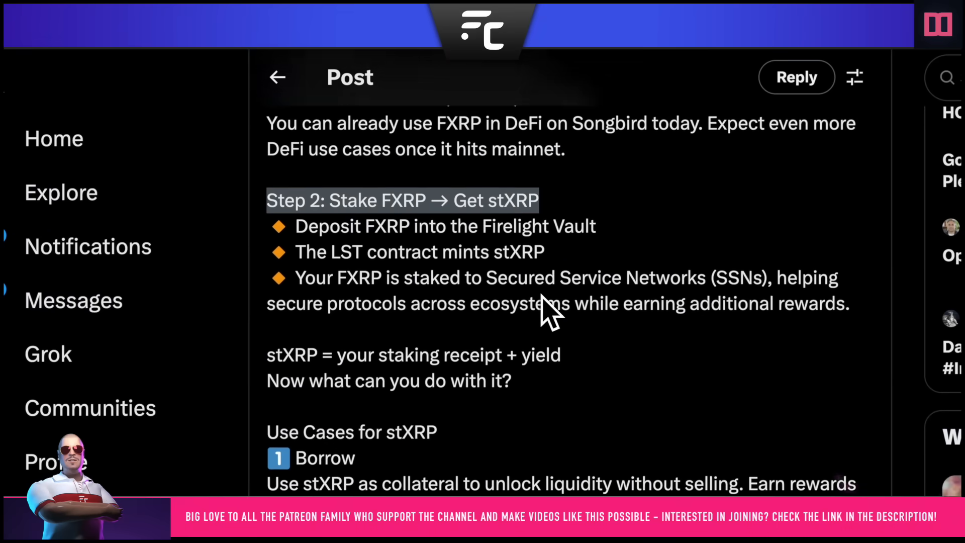
pyautogui.scroll(-3)
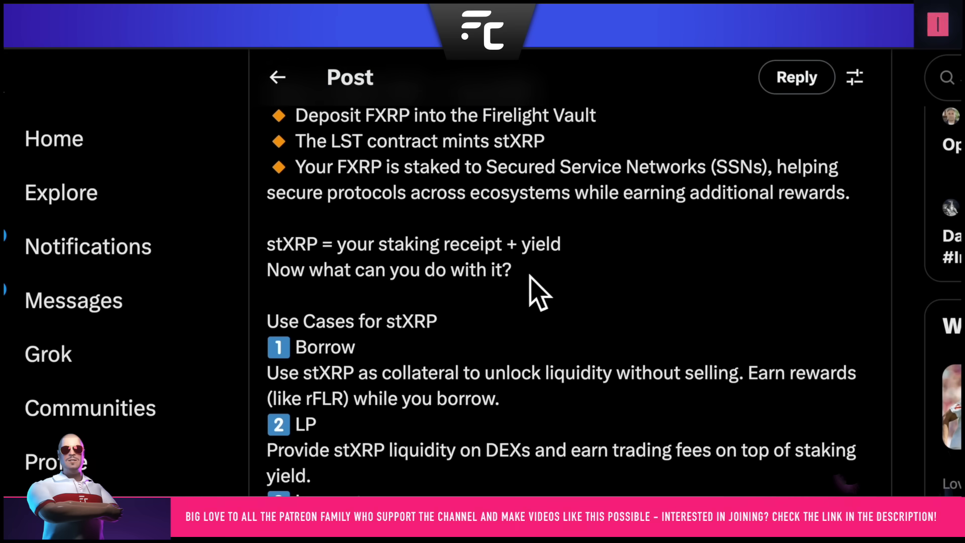
pyautogui.moveTo(314, 259)
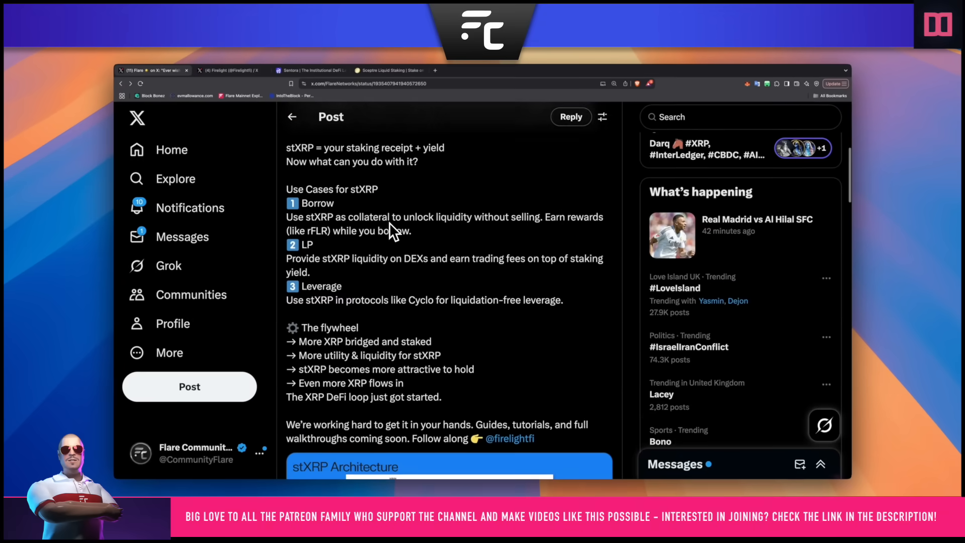
pyautogui.scroll(-3)
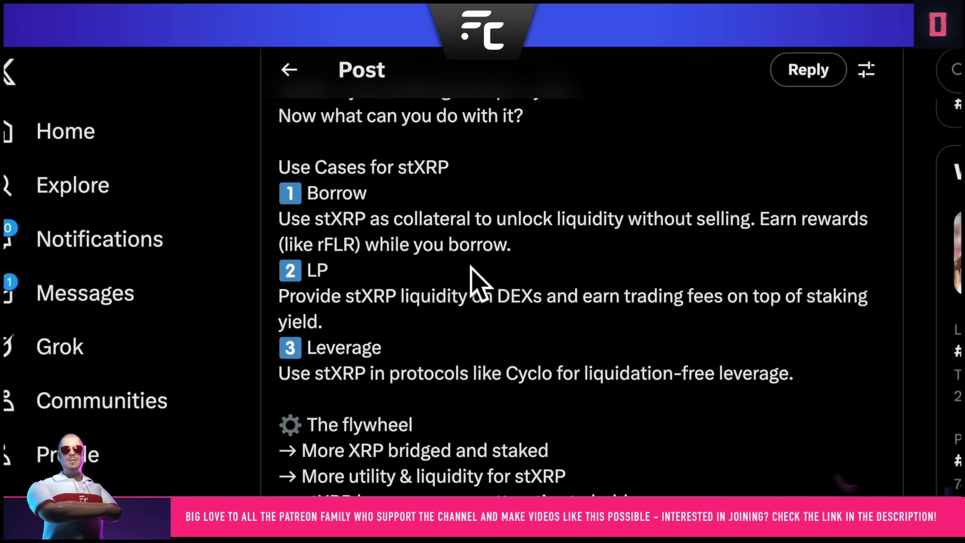
pyautogui.click(937, 24)
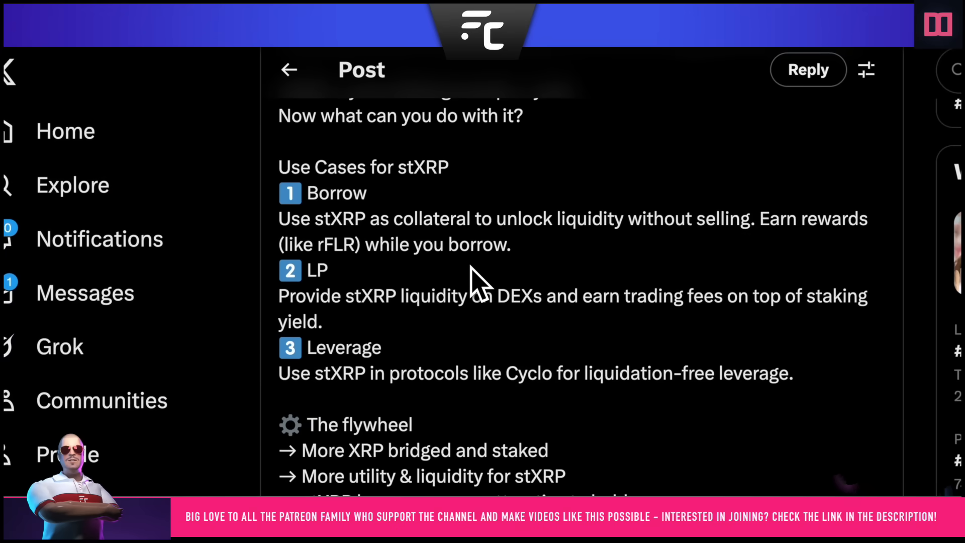
pyautogui.click(938, 25)
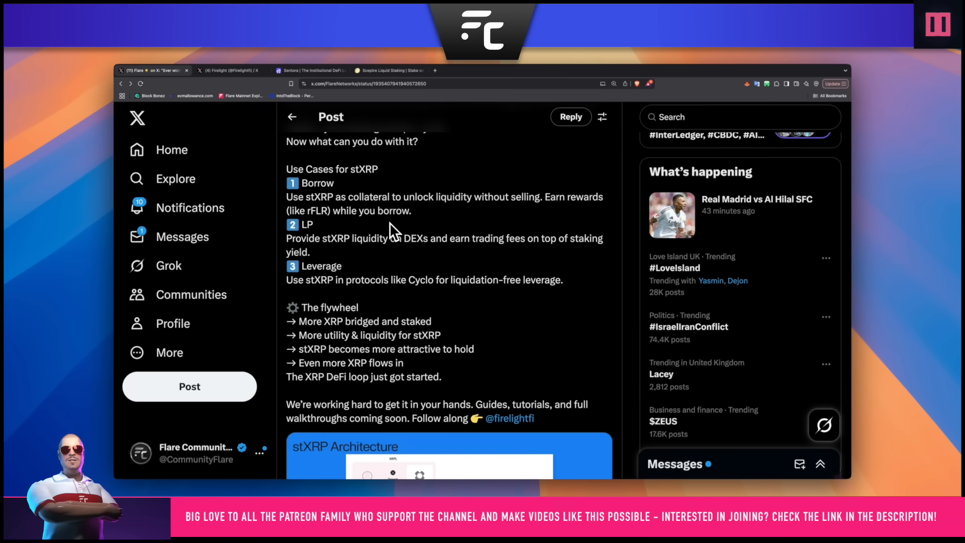
pyautogui.scroll(-3)
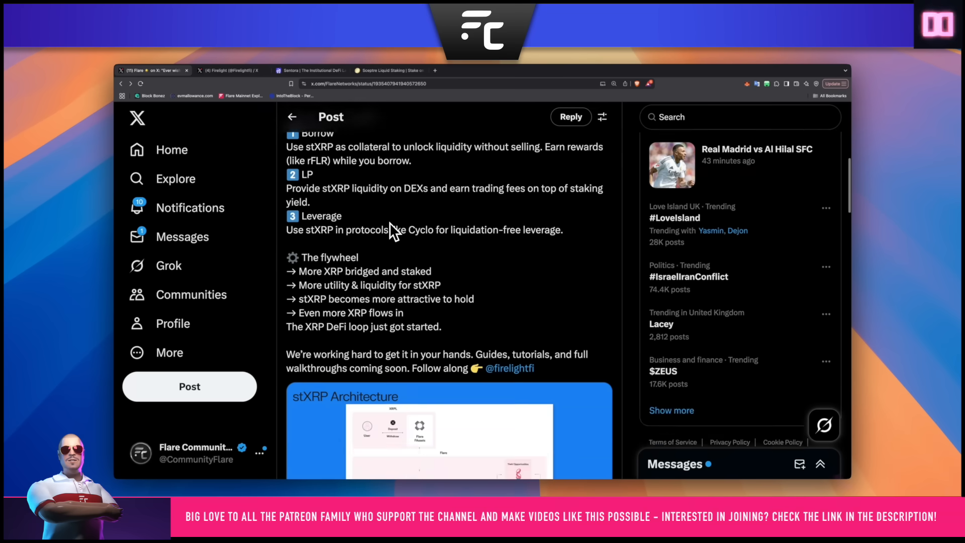
pyautogui.scroll(-3)
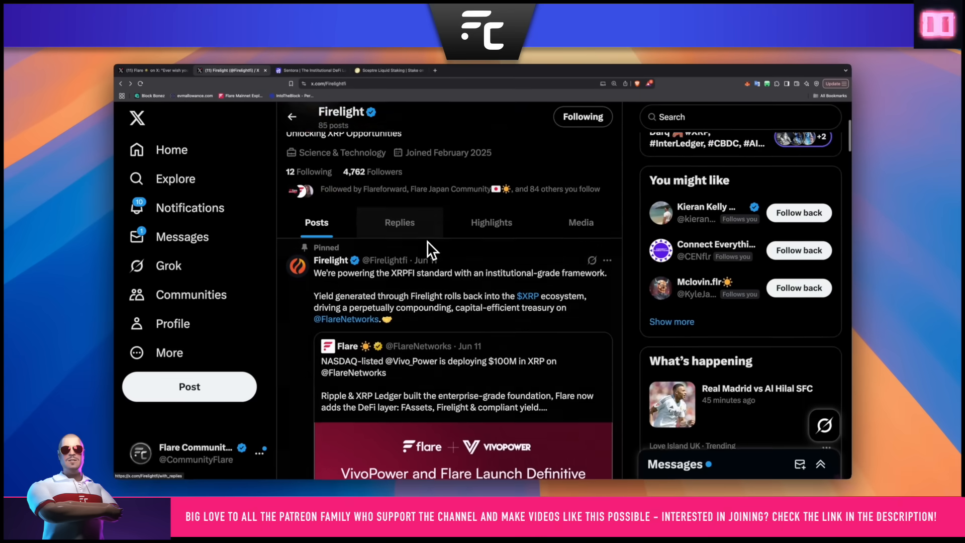
# - View the quoted VivoPower $100M XRP post, then scroll up to Firelight's header and bio
pyautogui.scroll(-3)
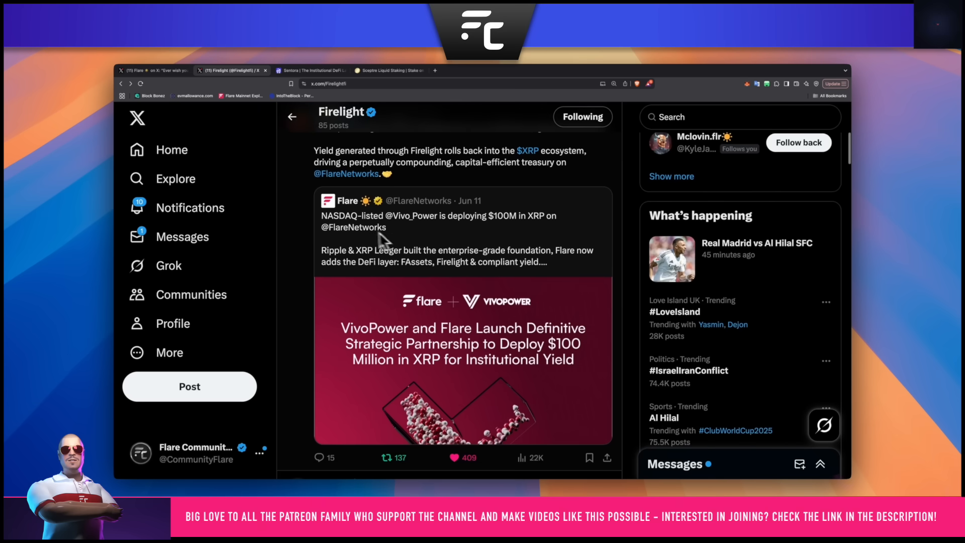
pyautogui.moveTo(447, 226)
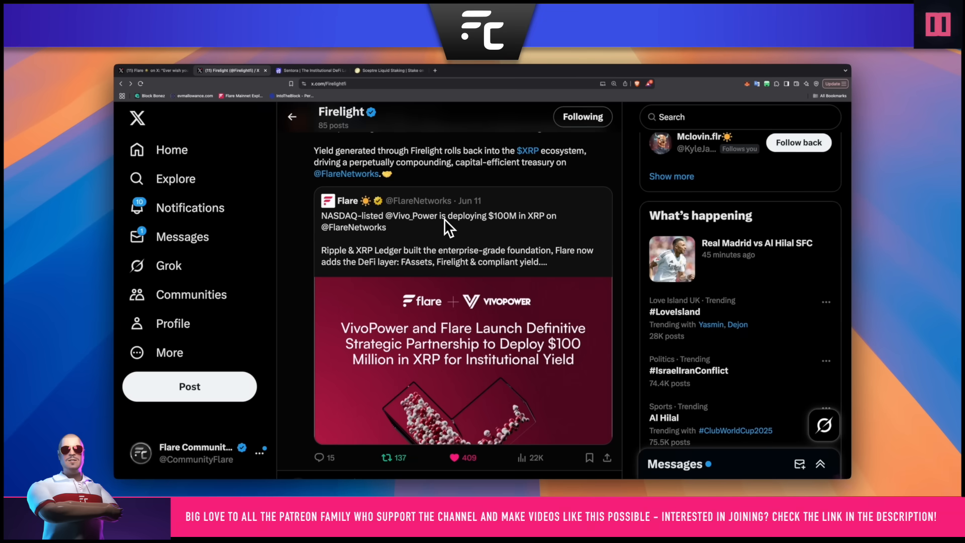
pyautogui.click(937, 24)
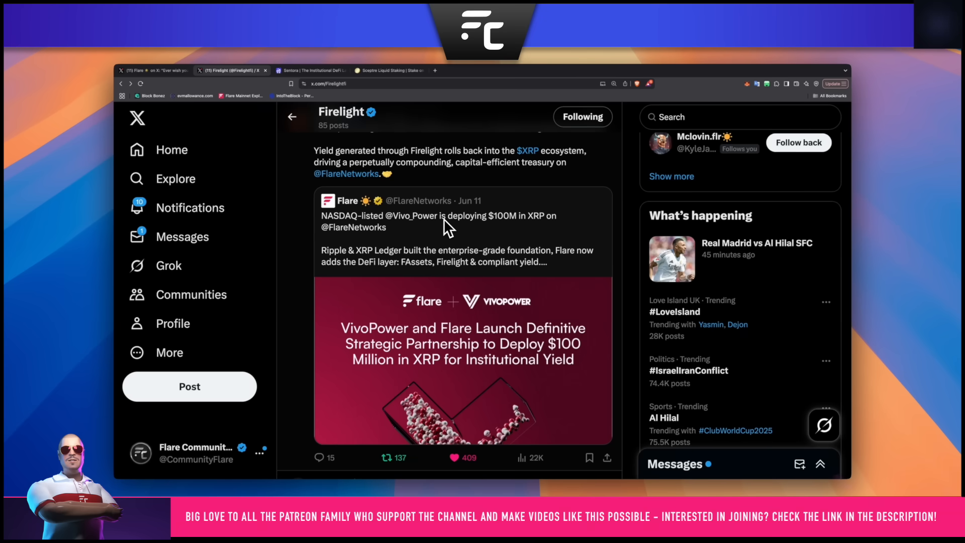
pyautogui.scroll(3)
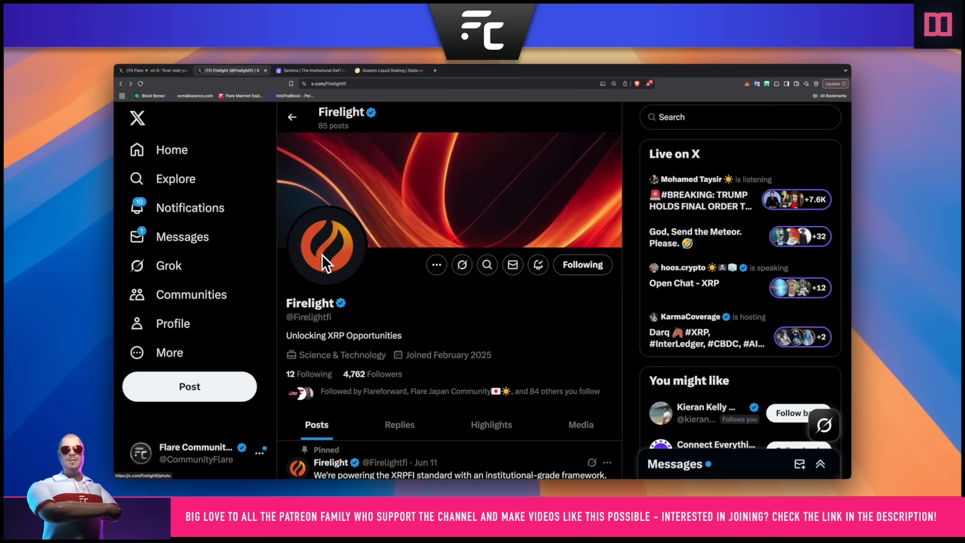
pyautogui.click(332, 70)
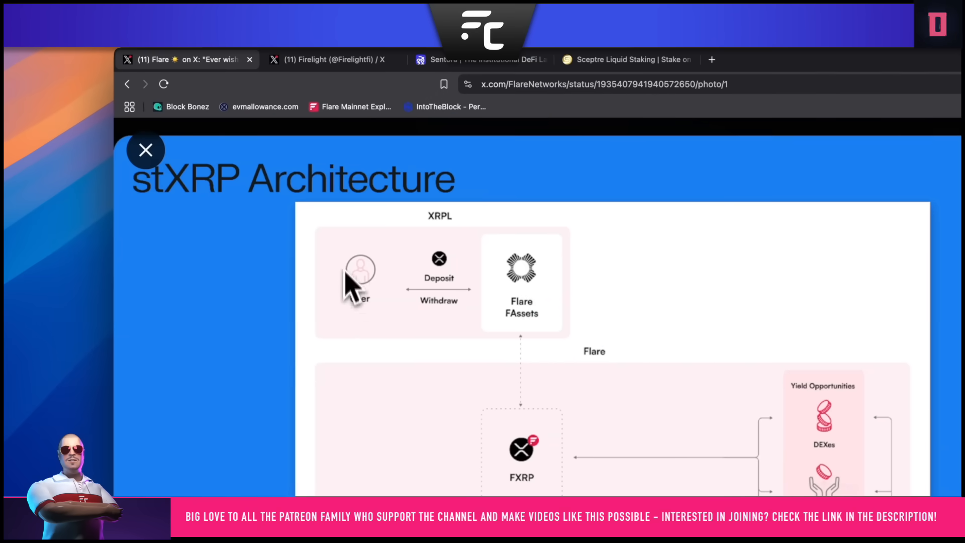
pyautogui.moveTo(366, 286)
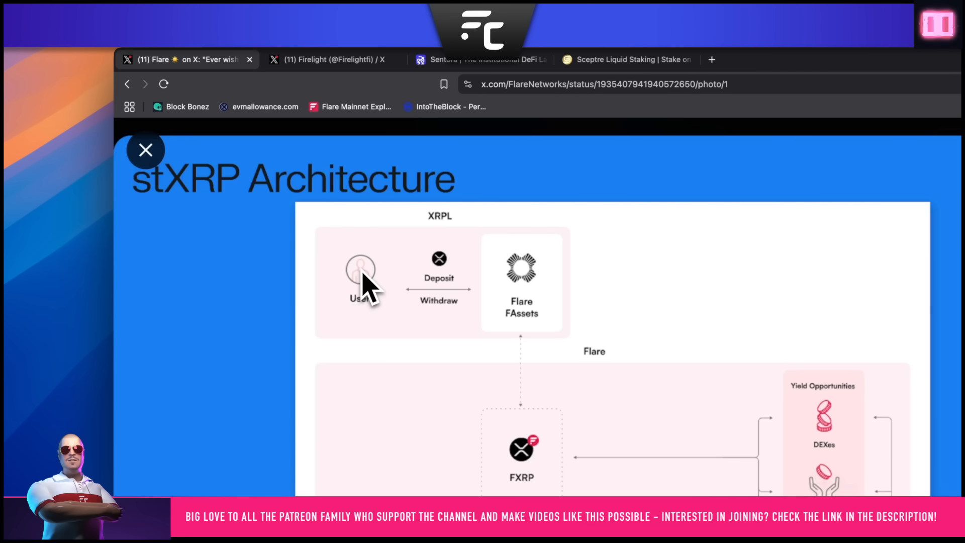
pyautogui.moveTo(540, 302)
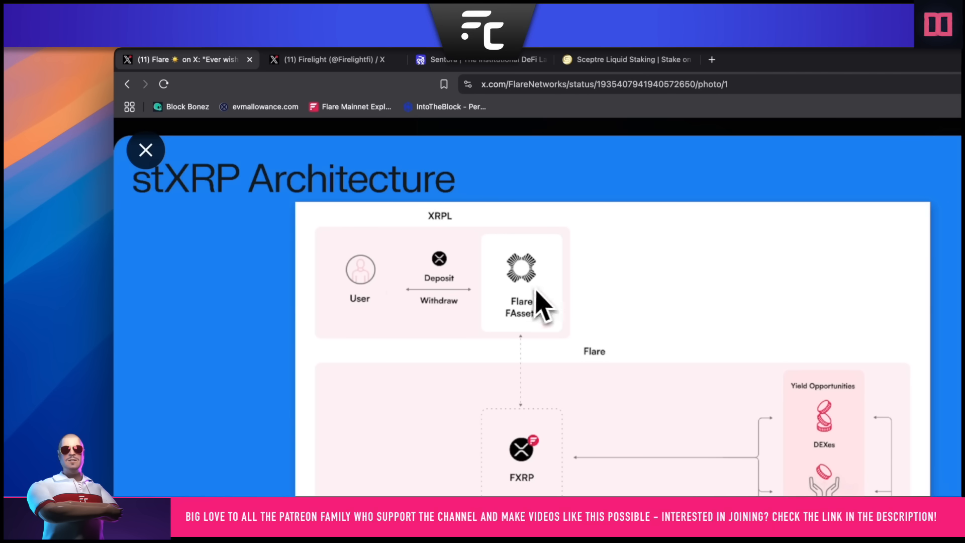
pyautogui.moveTo(529, 295)
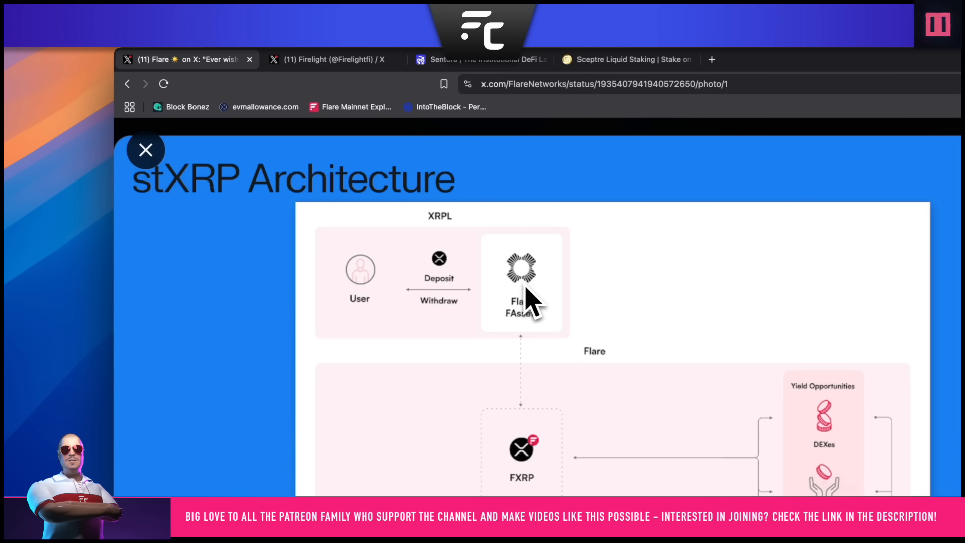
pyautogui.moveTo(471, 240)
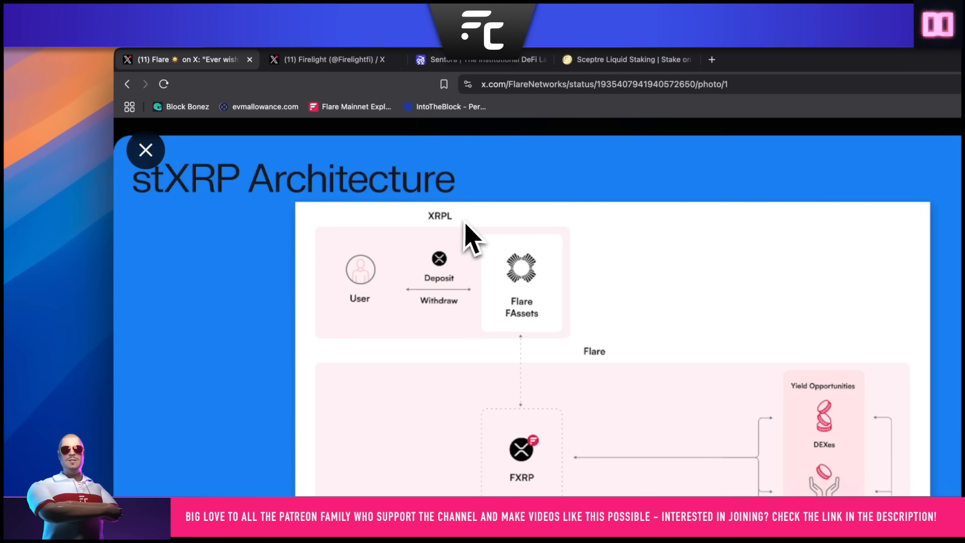
pyautogui.moveTo(482, 304)
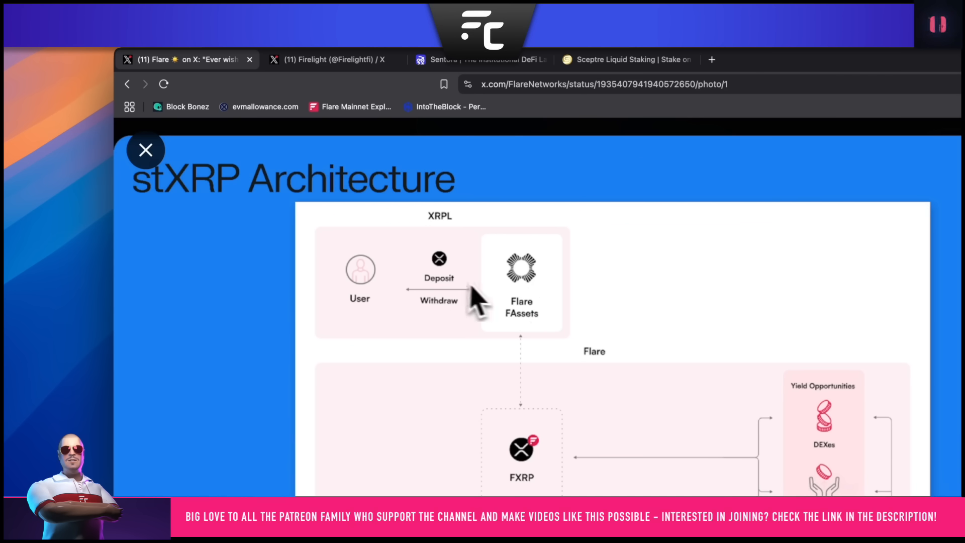
pyautogui.moveTo(541, 305)
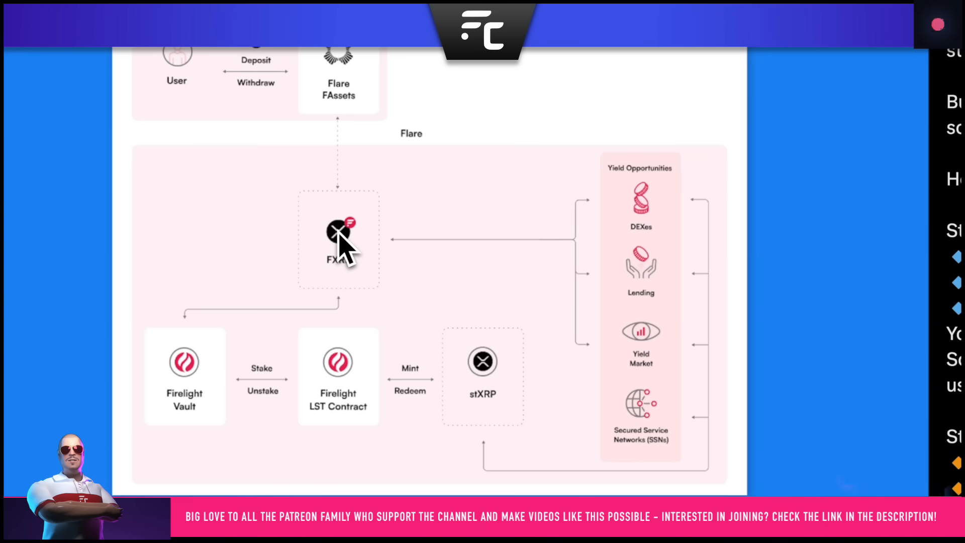
pyautogui.moveTo(624, 252)
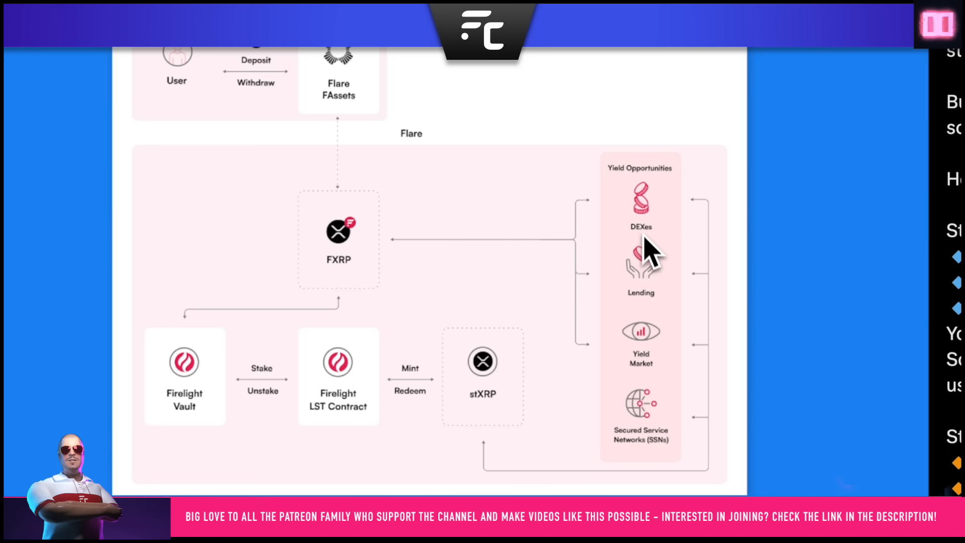
pyautogui.moveTo(648, 363)
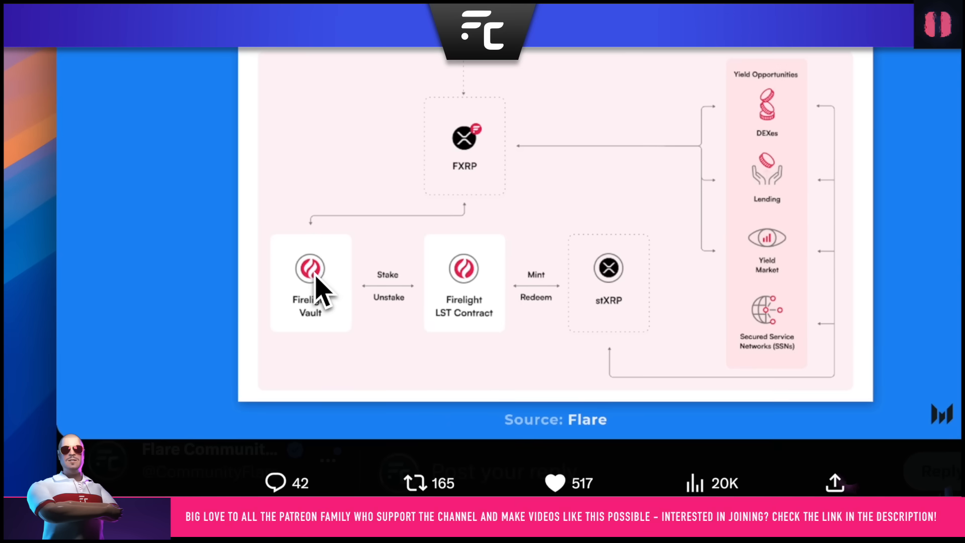
pyautogui.click(936, 24)
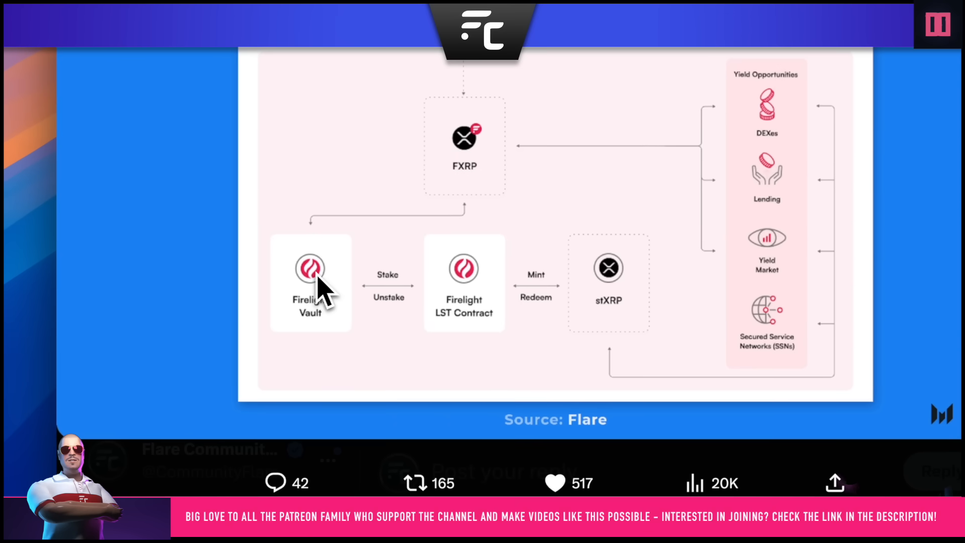
pyautogui.moveTo(468, 295)
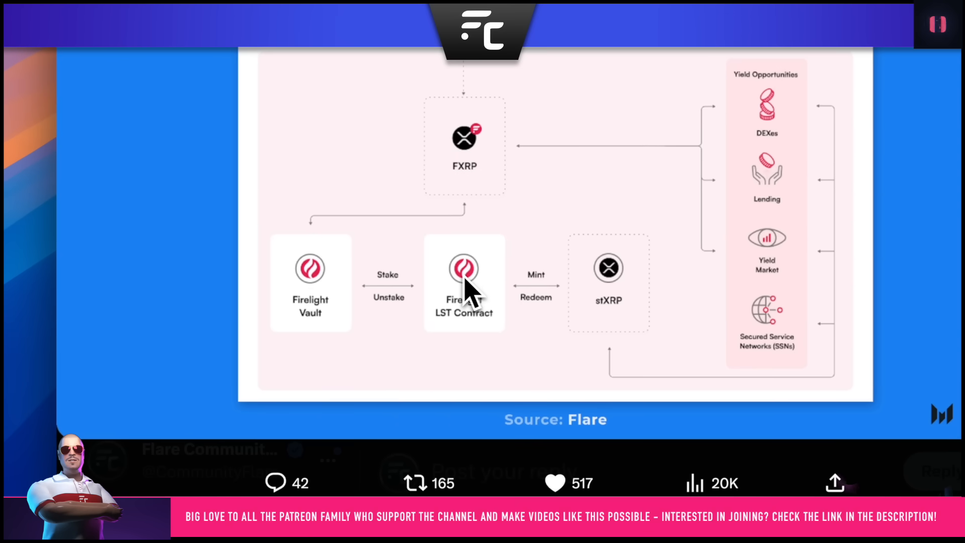
pyautogui.moveTo(471, 308)
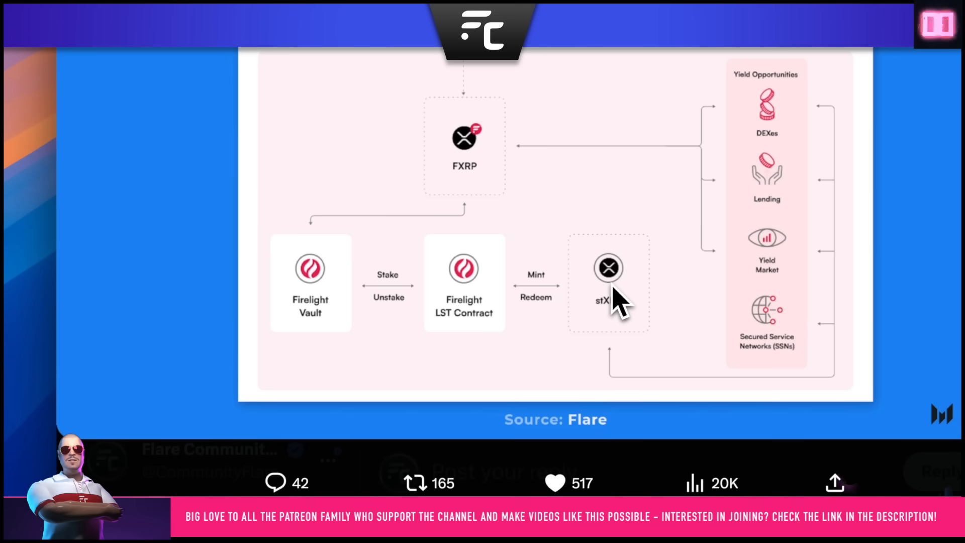
pyautogui.click(937, 25)
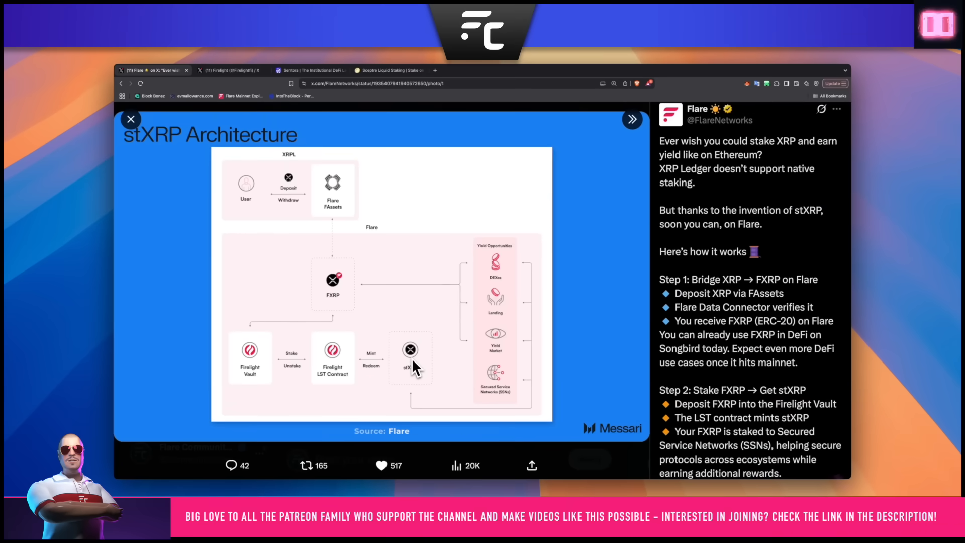
pyautogui.moveTo(503, 280)
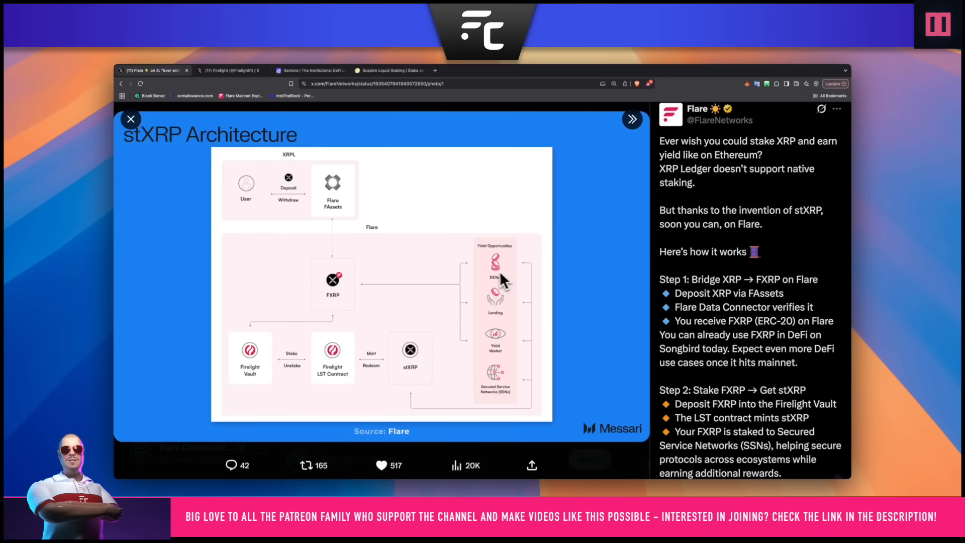
pyautogui.moveTo(483, 320)
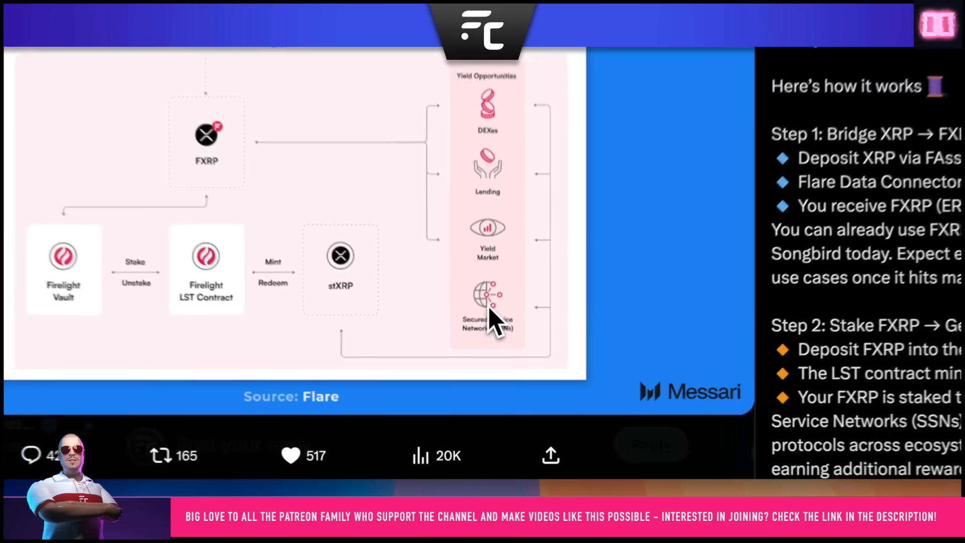
pyautogui.scroll(3)
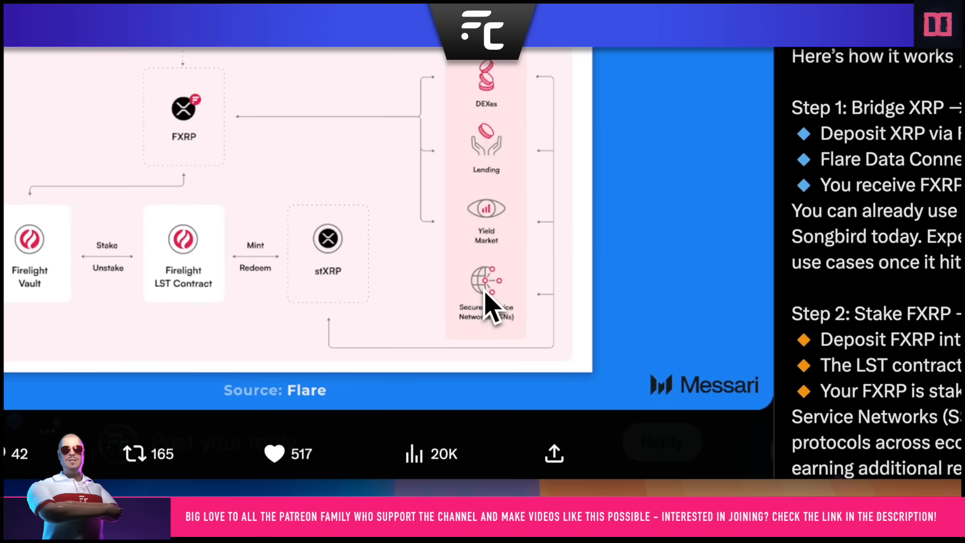
pyautogui.click(937, 24)
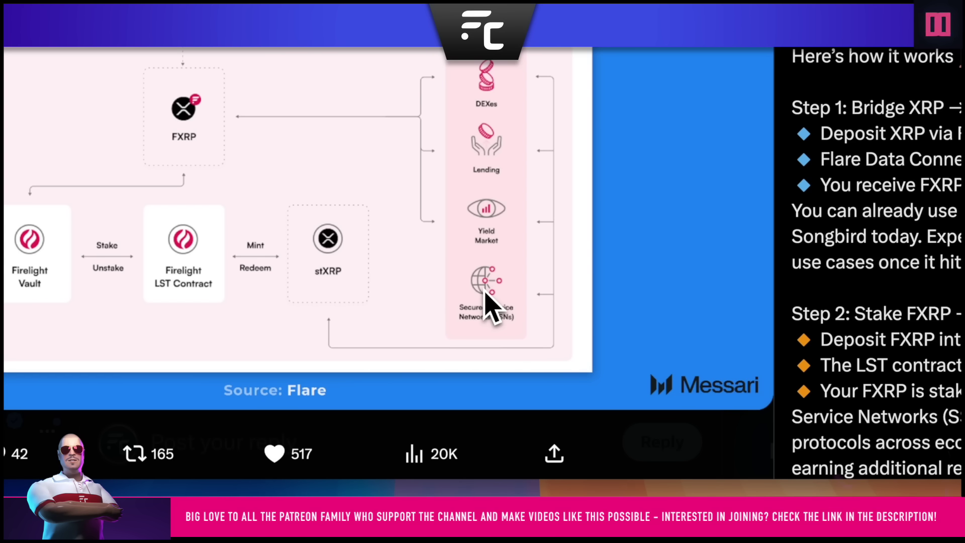
pyautogui.click(937, 25)
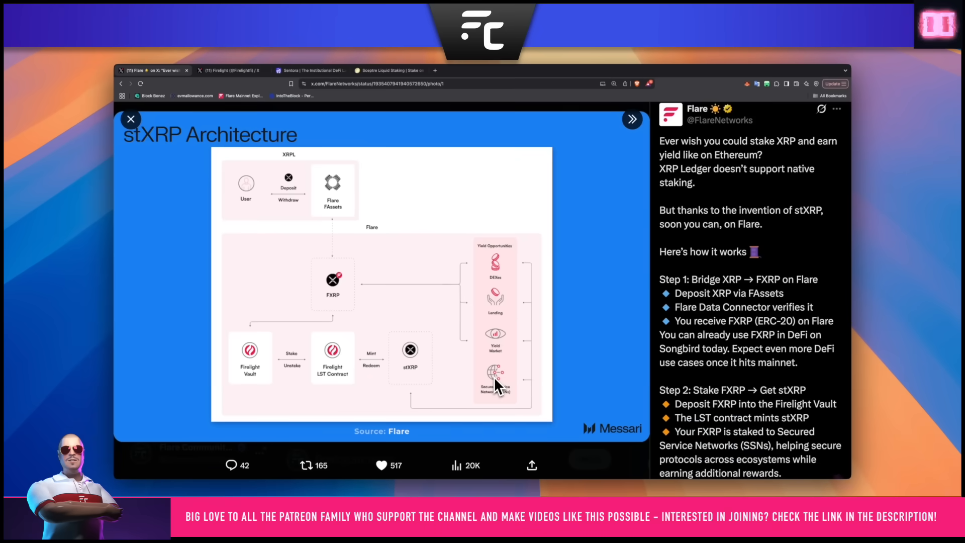
pyautogui.moveTo(409, 369)
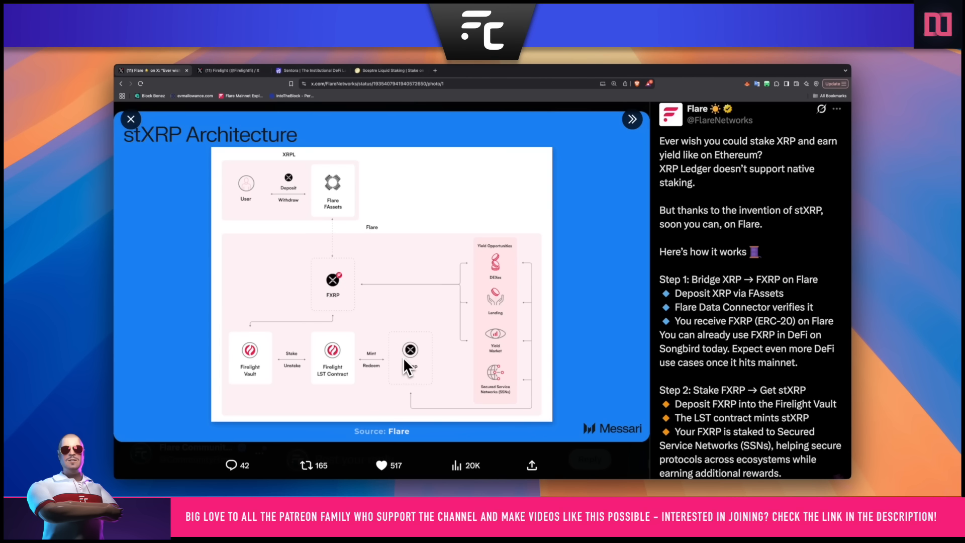
pyautogui.moveTo(329, 302)
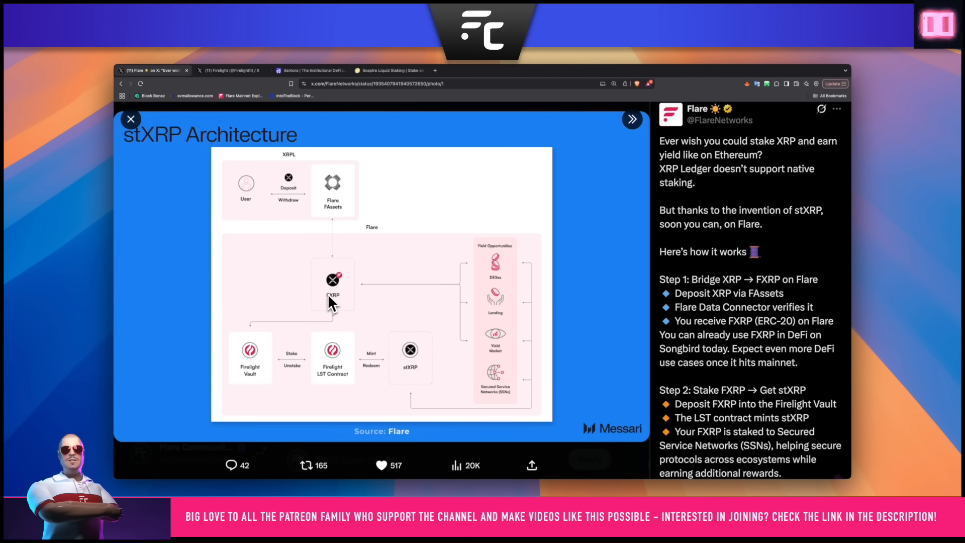
pyautogui.moveTo(332, 241)
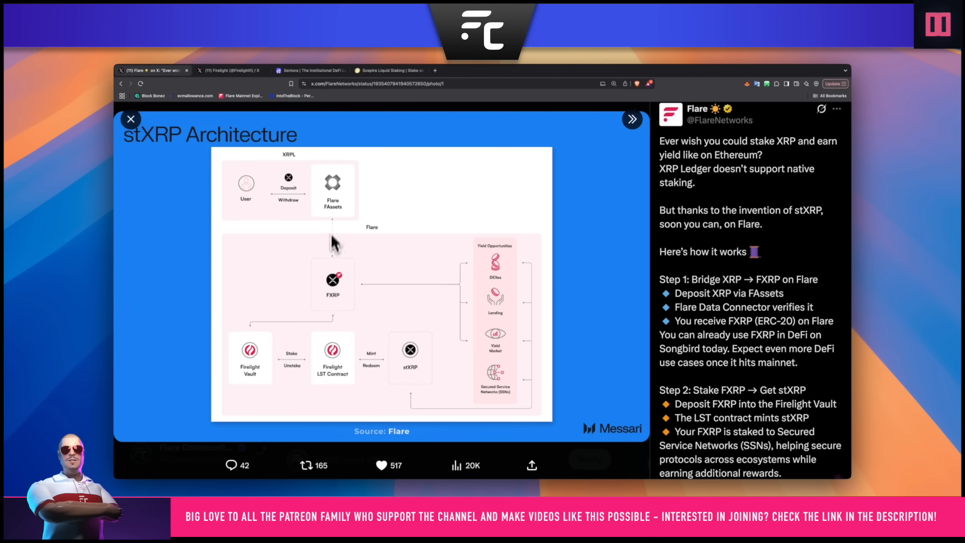
pyautogui.moveTo(336, 223)
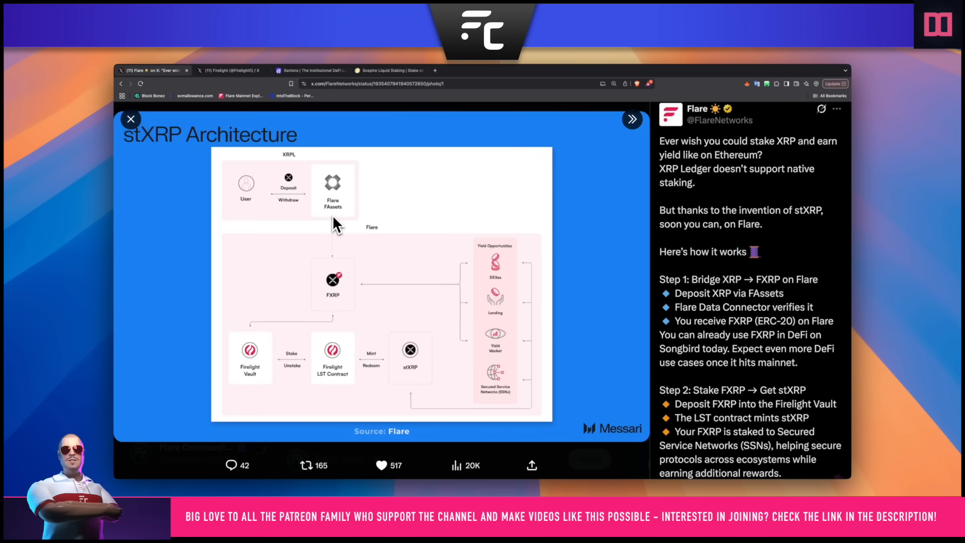
pyautogui.moveTo(319, 222)
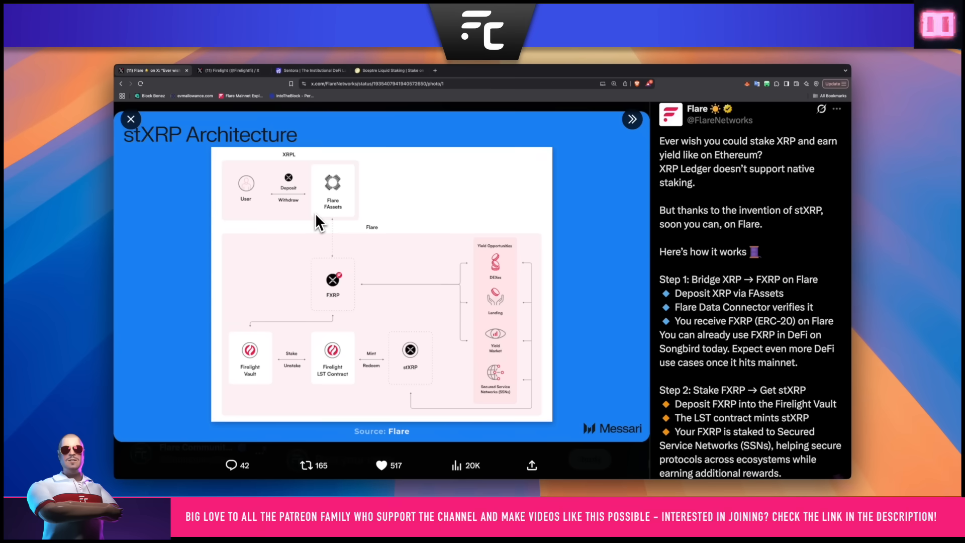